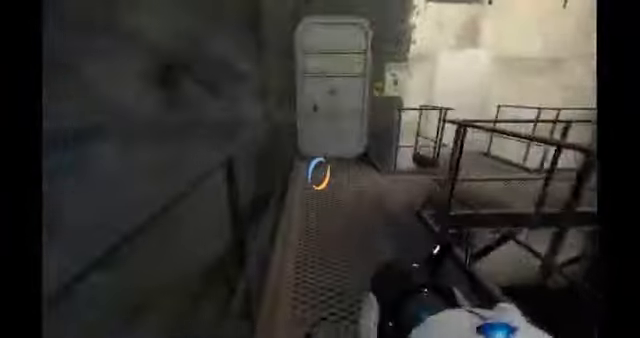
mouse_move(320, 169)
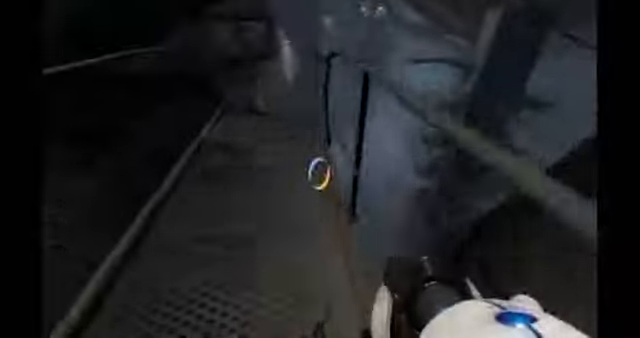
mouse_move(320, 169)
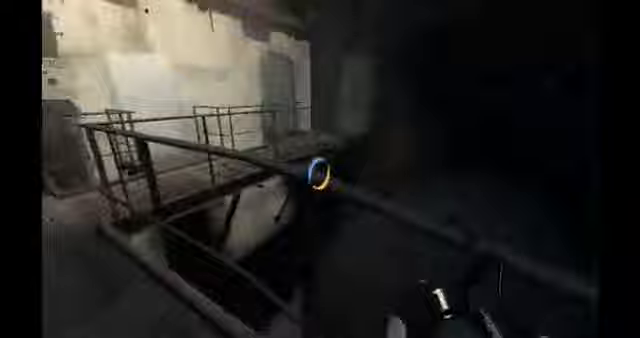
mouse_move(320, 169)
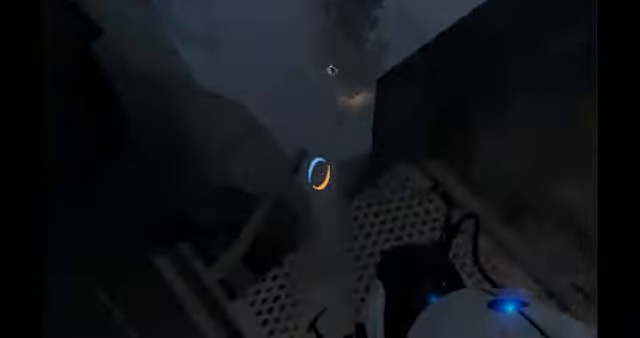
mouse_move(320, 169)
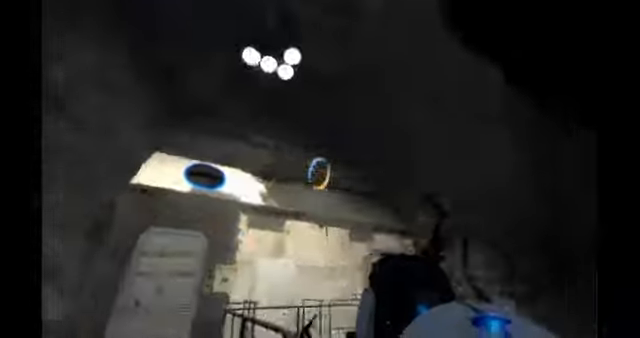
mouse_move(320, 169)
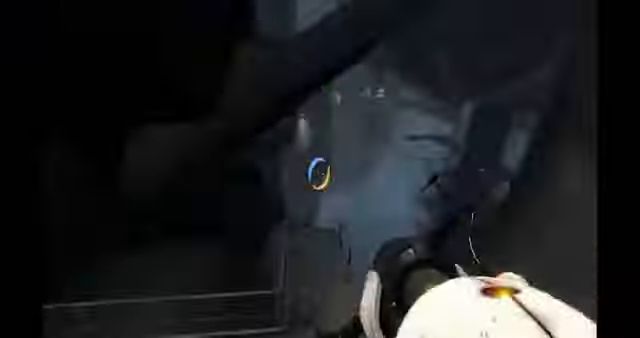
mouse_move(320, 169)
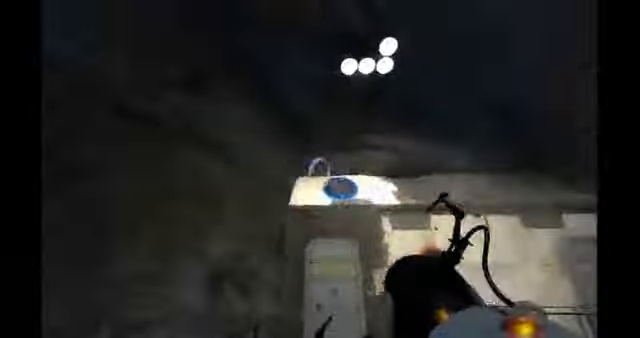
mouse_move(320, 169)
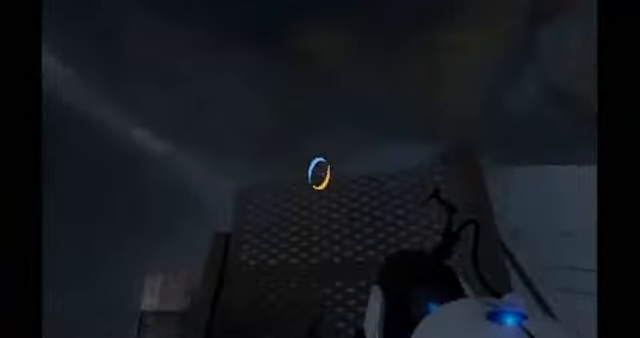
mouse_move(320, 169)
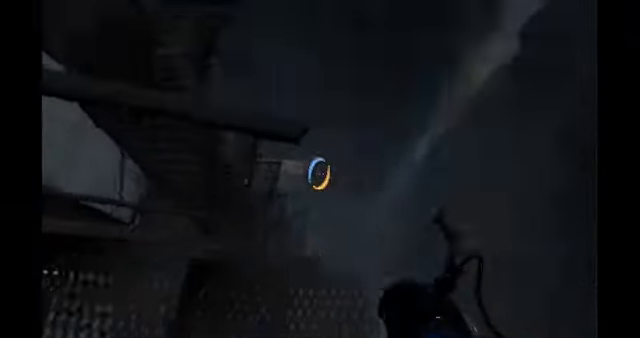
mouse_move(320, 169)
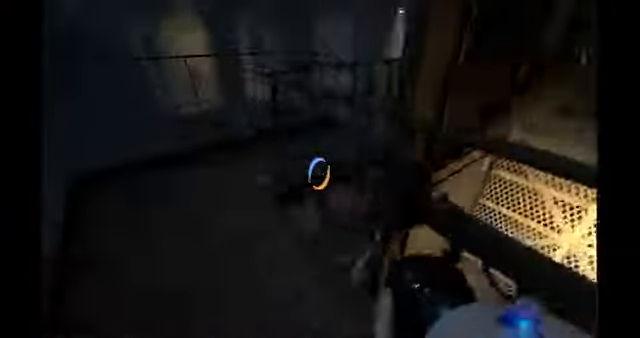
mouse_move(320, 169)
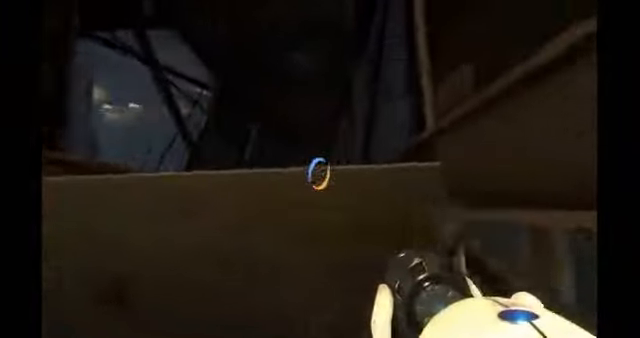
mouse_move(320, 150)
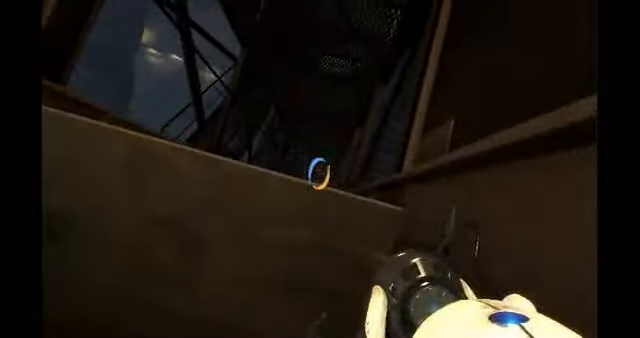
mouse_move(320, 169)
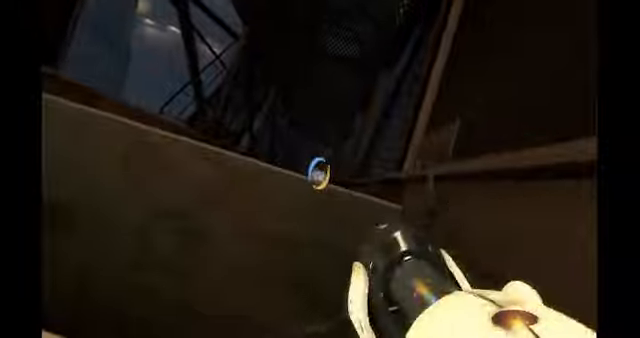